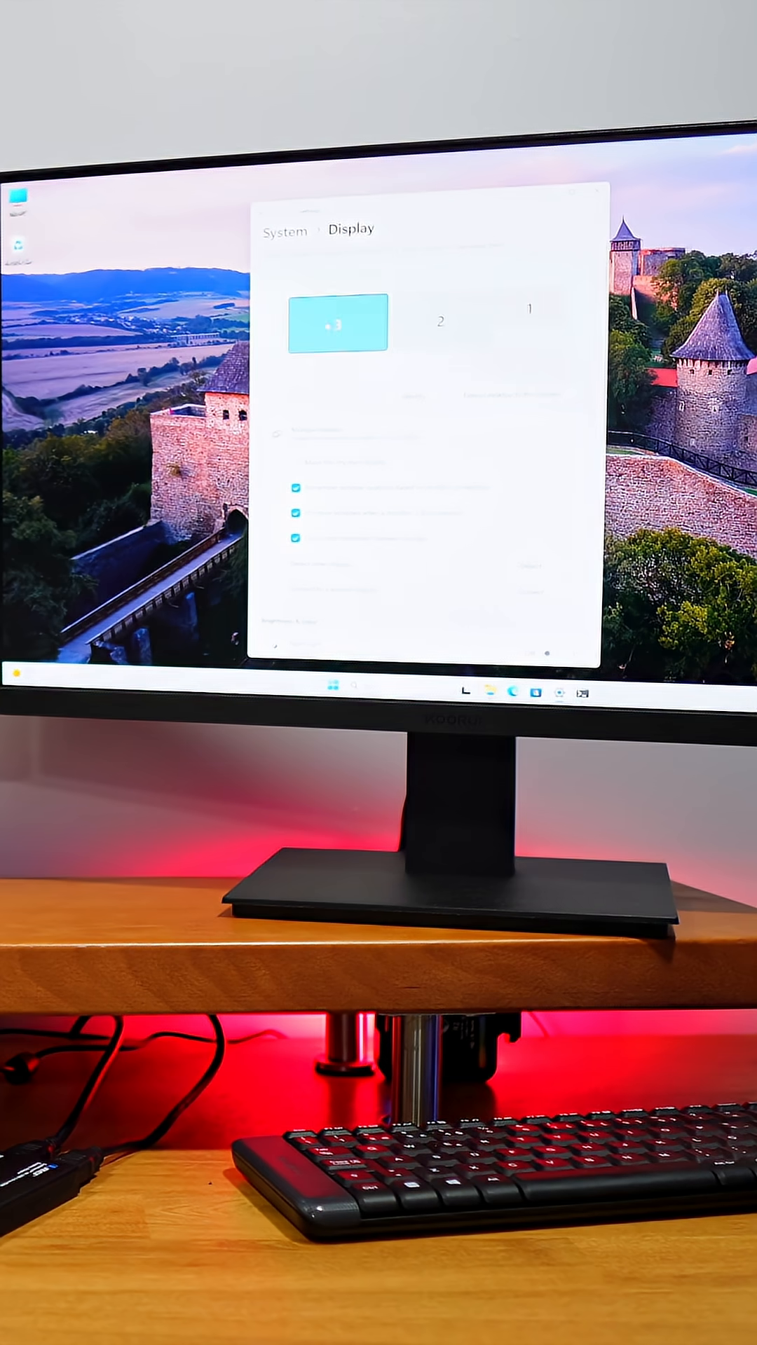
# Dismiss the 10% OFF sign-up popup so the ORei homepage banner is fully visible.
pyautogui.click(529, 307)
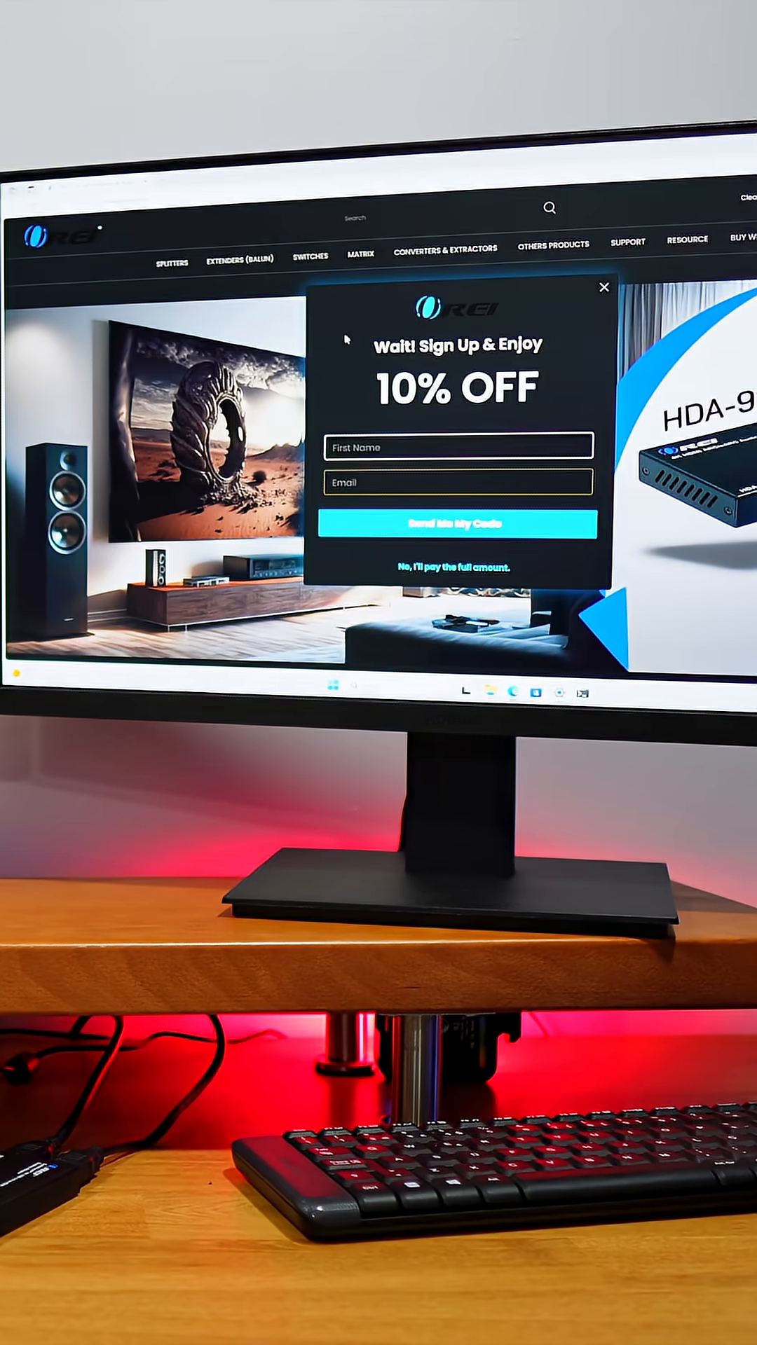
pyautogui.click(602, 286)
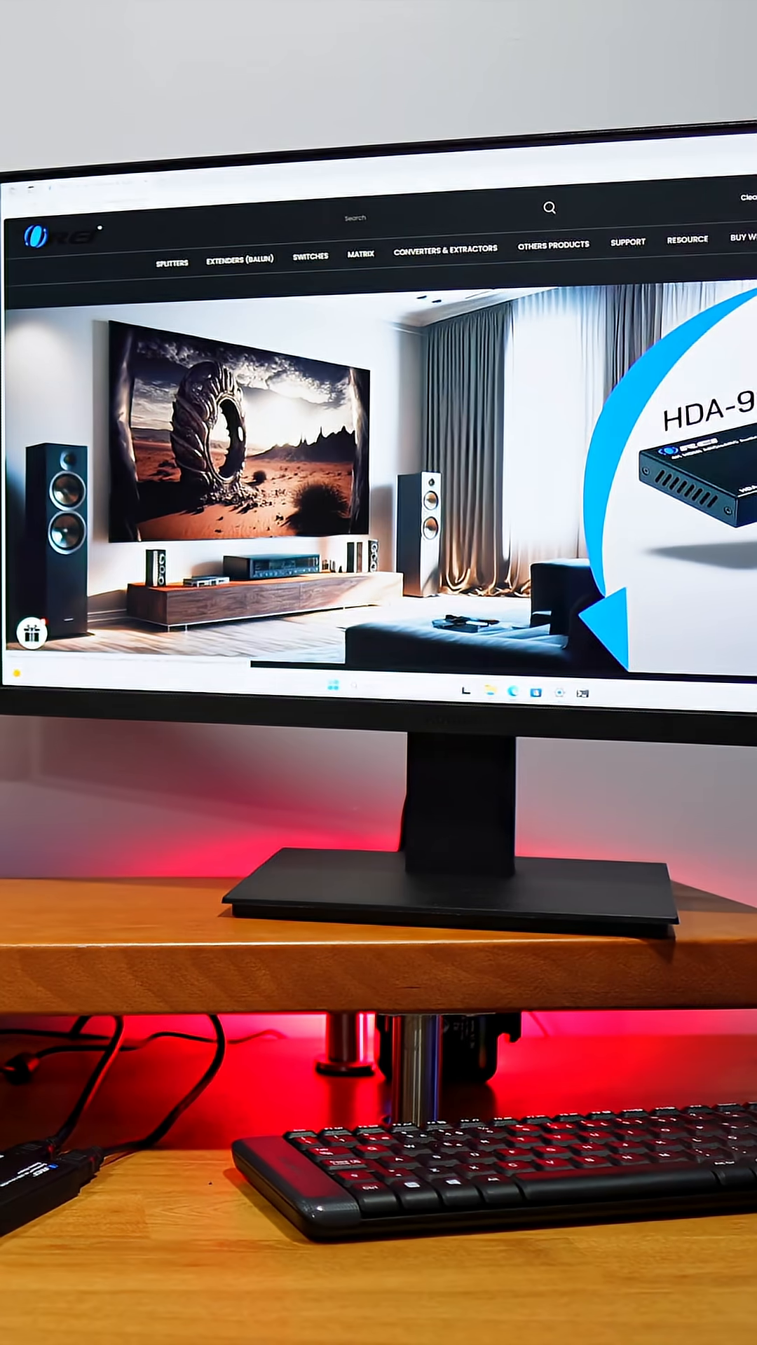